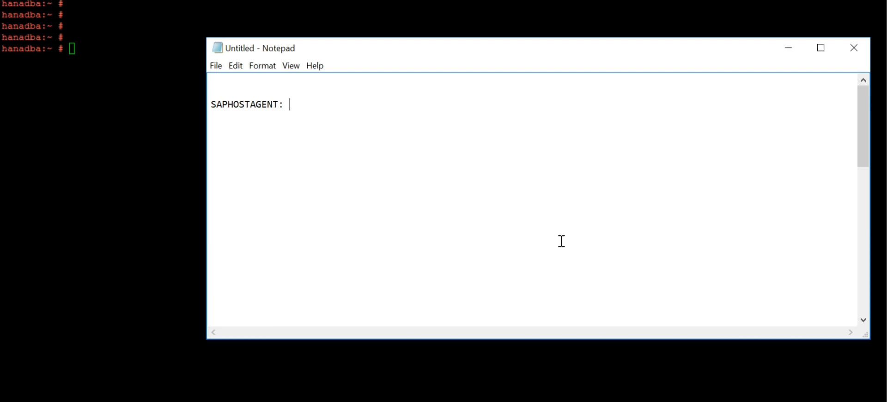
mouse_move(522, 254)
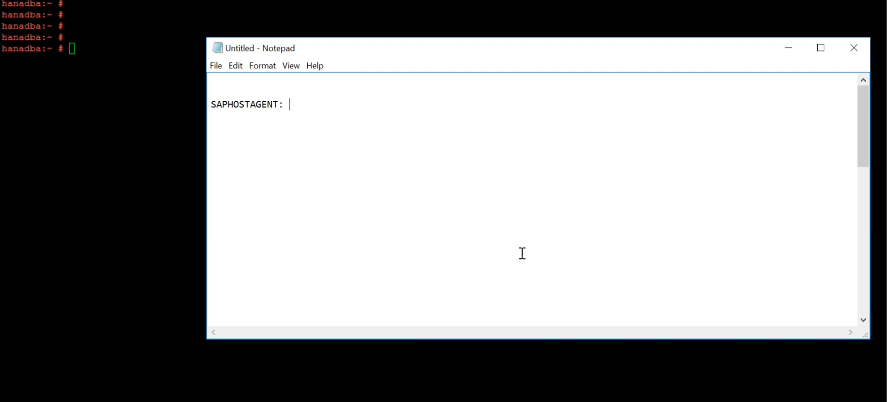
mouse_move(229, 398)
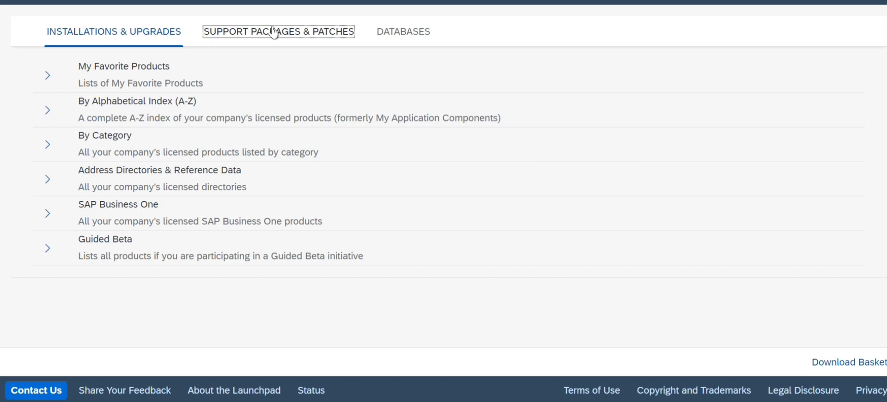
Browse the Support Packages & Patches A-Z index to SAP HOST AGENT 7.22 downloads
click(279, 32)
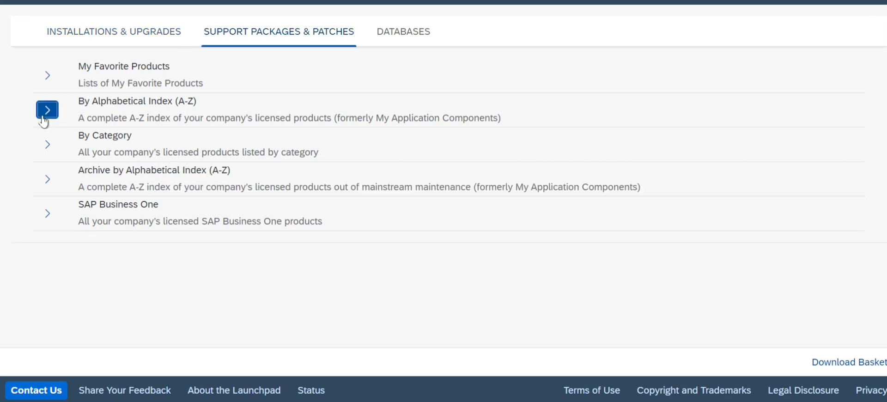
click(46, 110)
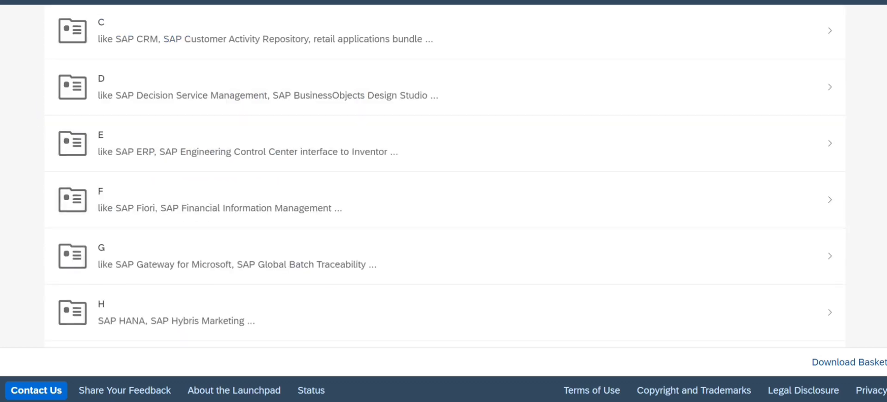
scroll(down, 3)
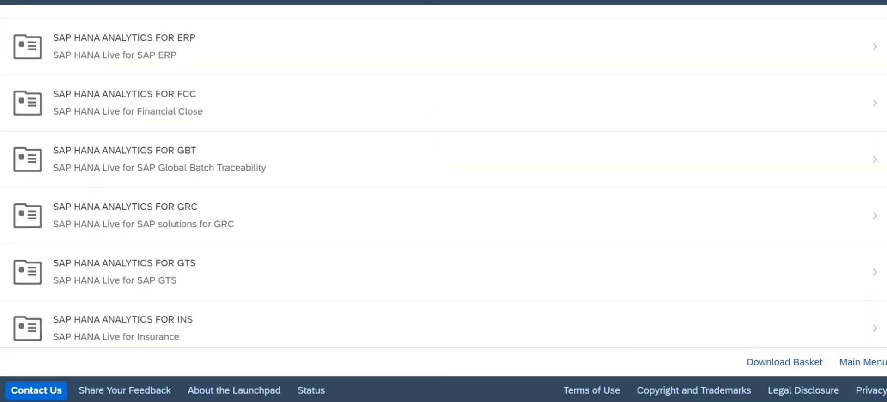
scroll(down, 3)
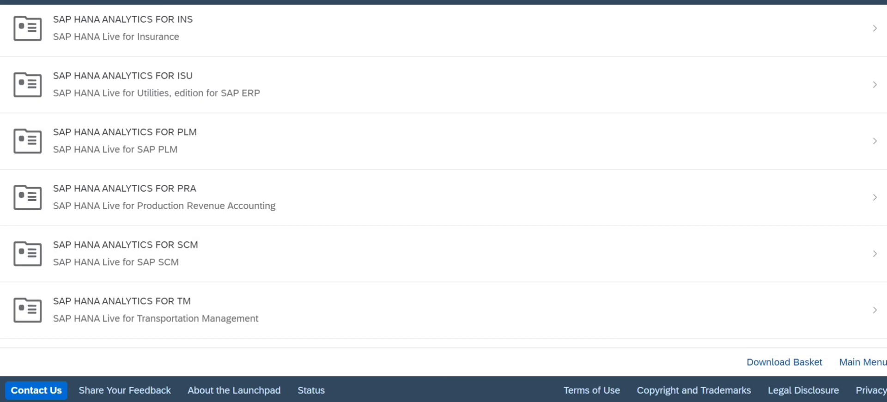
scroll(down, 3)
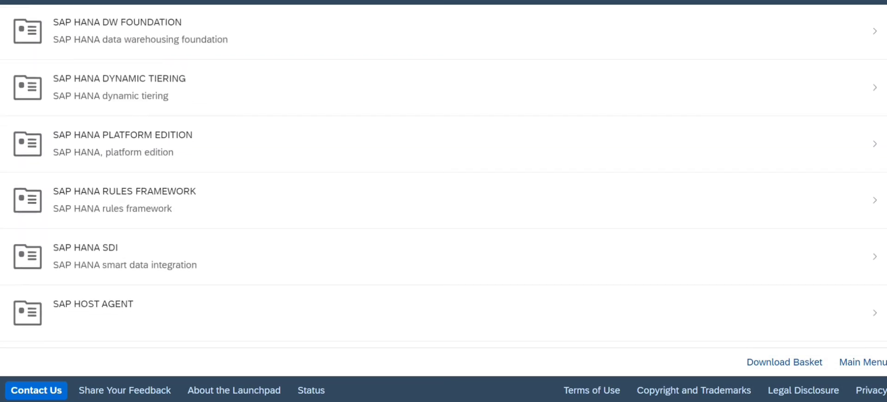
click(93, 304)
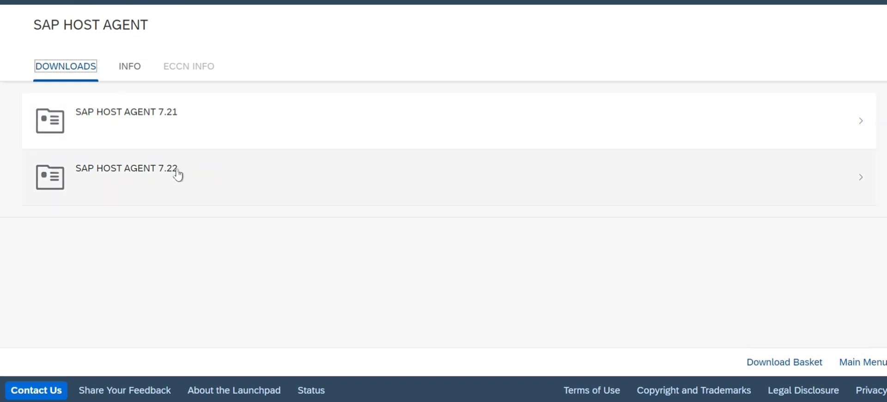
click(178, 174)
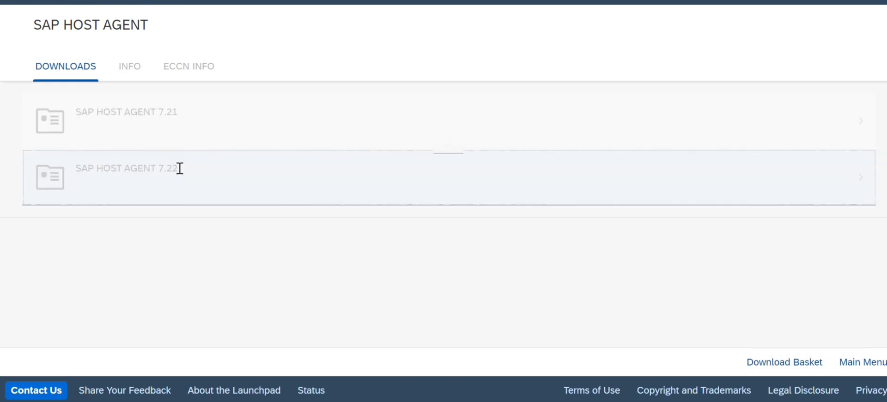
click(126, 169)
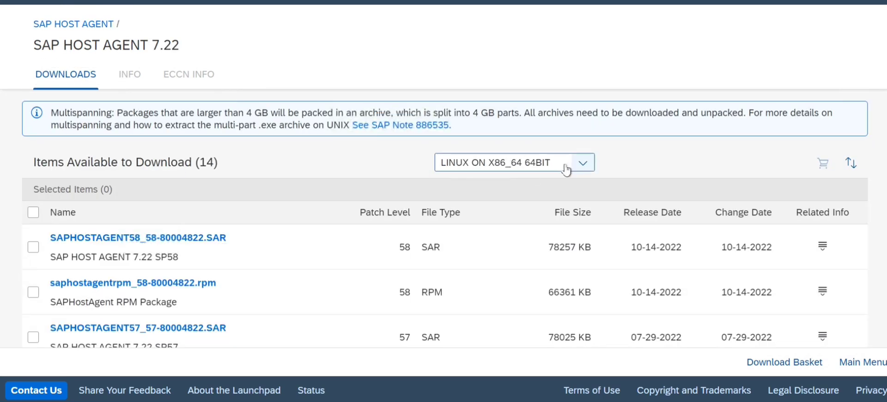
Keep LINUX ON X86_64 64BIT as the platform and review SAPHOSTAGENT58 as newest
click(583, 162)
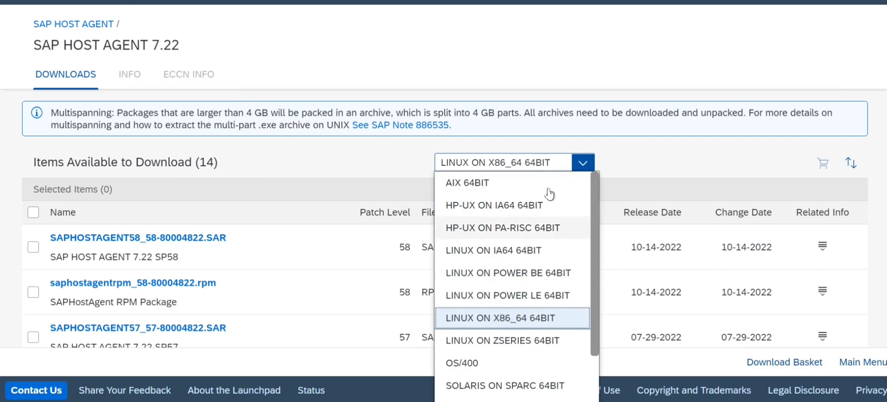
mouse_move(675, 130)
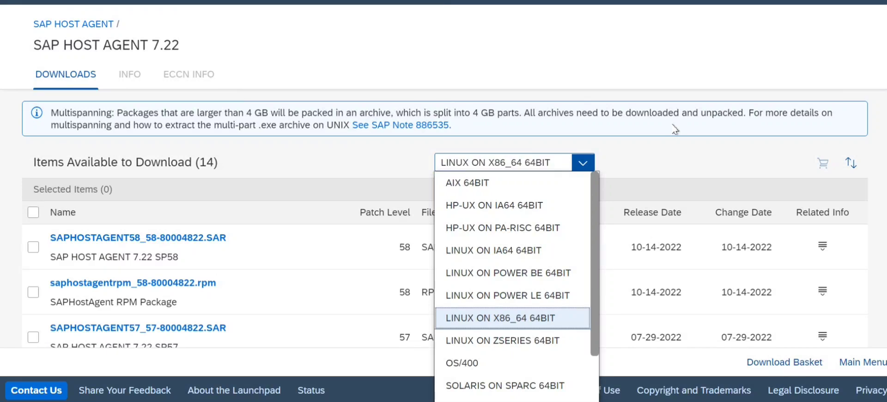
mouse_move(508, 321)
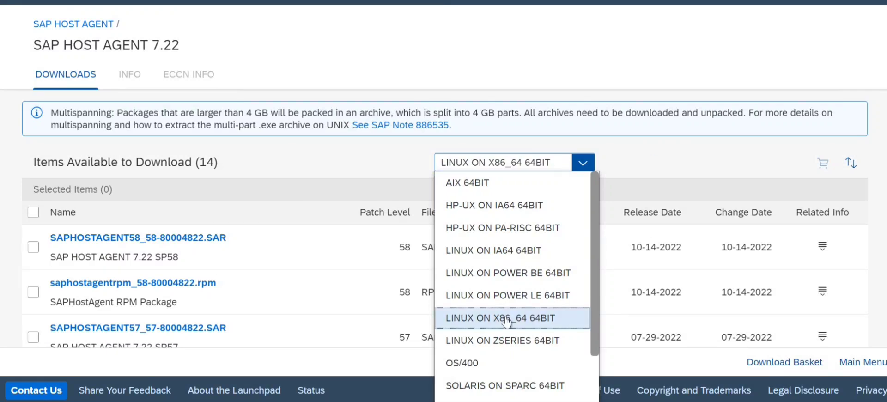
click(505, 318)
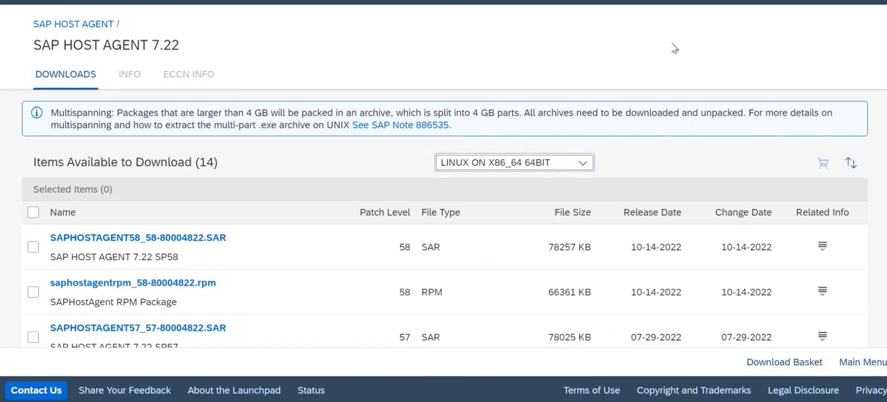
mouse_move(101, 236)
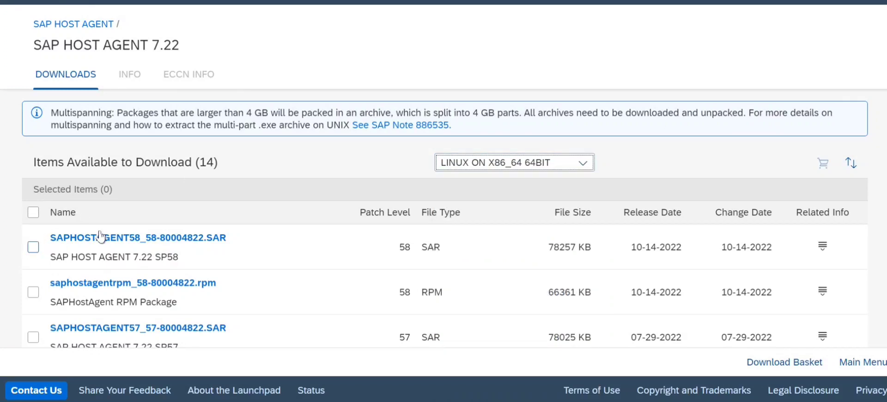
mouse_move(219, 221)
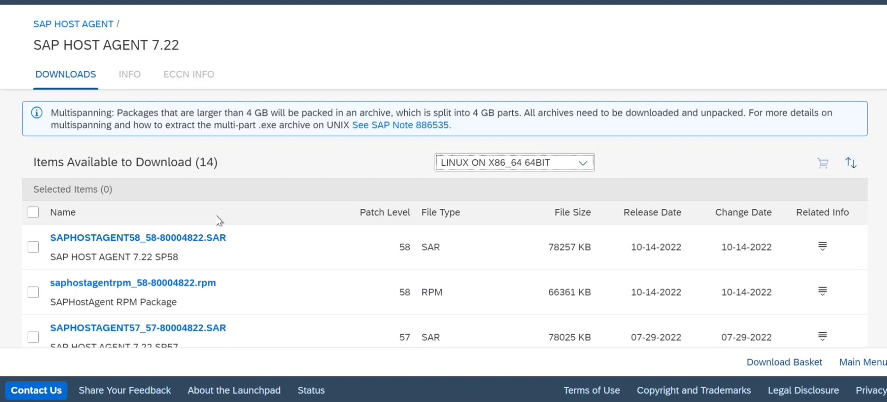
mouse_move(206, 234)
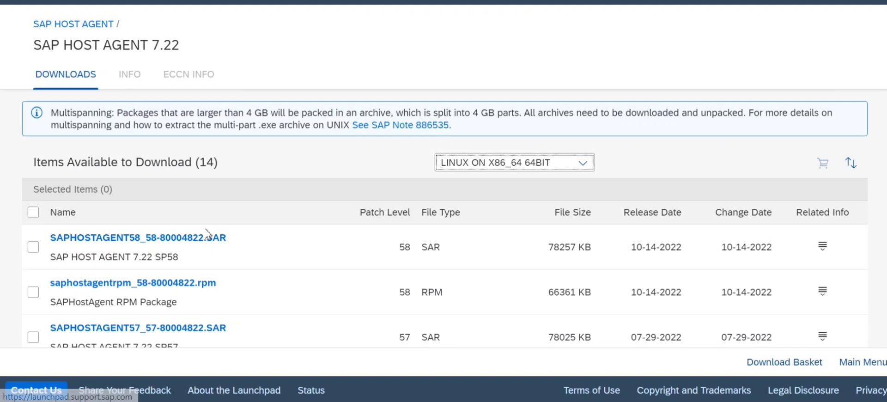
mouse_move(361, 163)
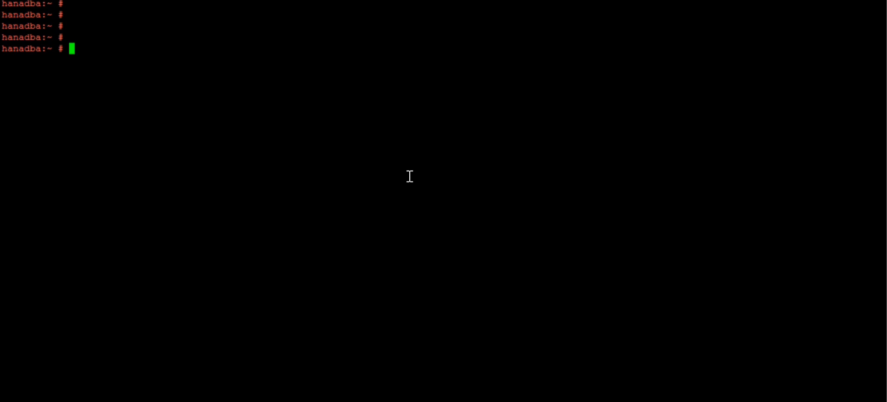
Change to /usr/sap/hostctrl/exe and run ./saphostexec -ver
text(cd)
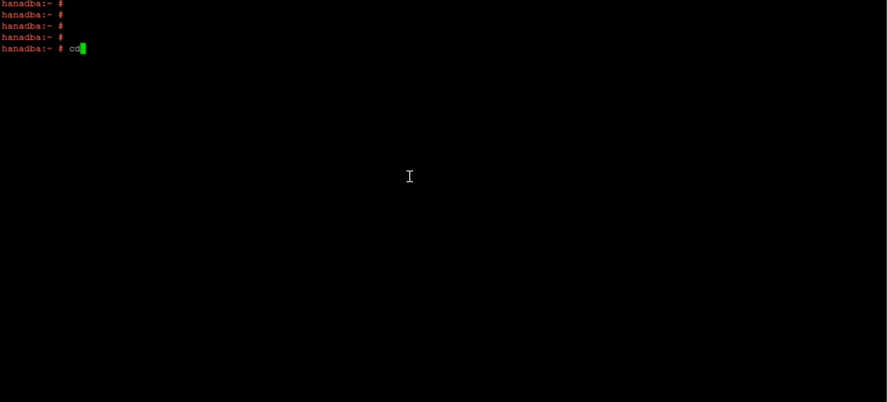
text(/usr)
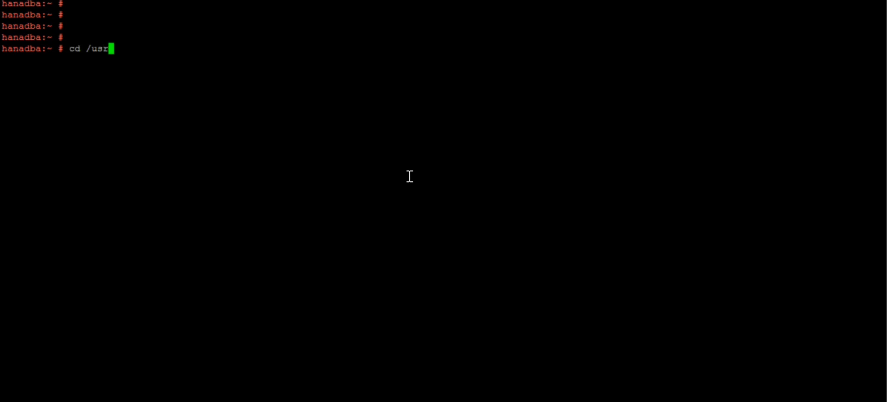
text(/sap/ho)
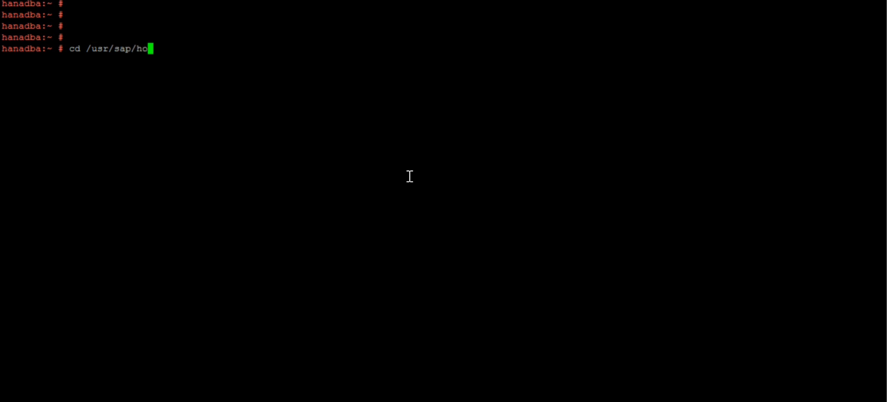
text(stctrl)
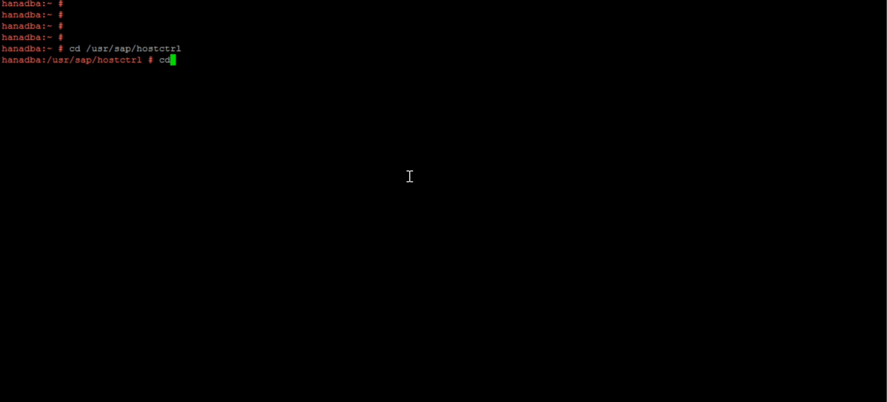
text(exe)
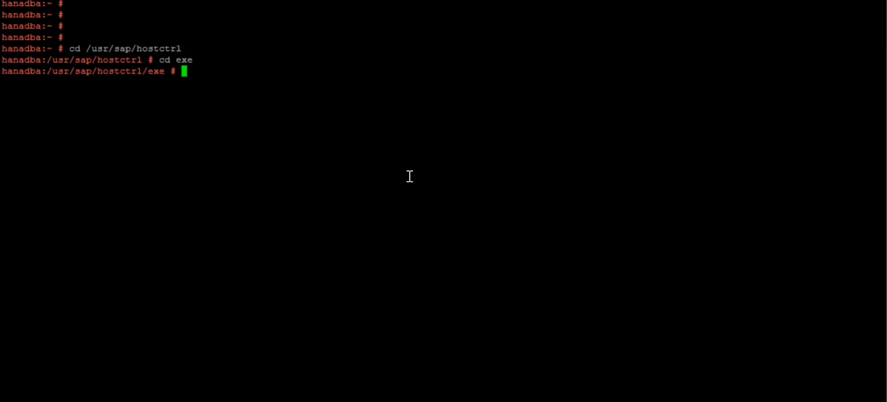
text(./saphos)
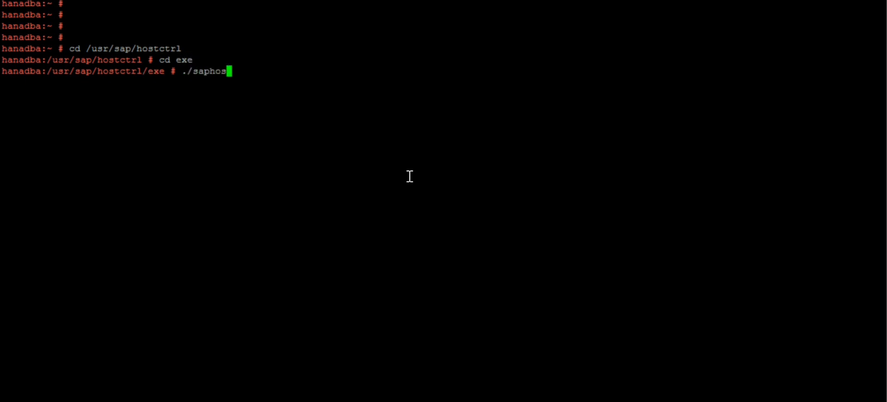
text(texec)
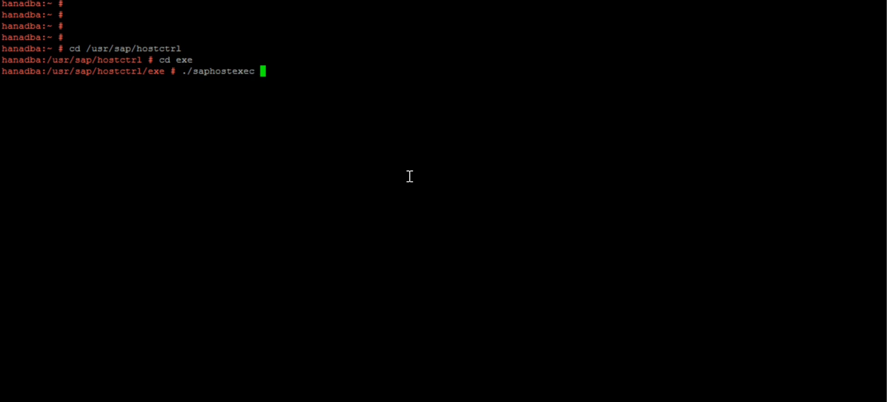
text(-ver)
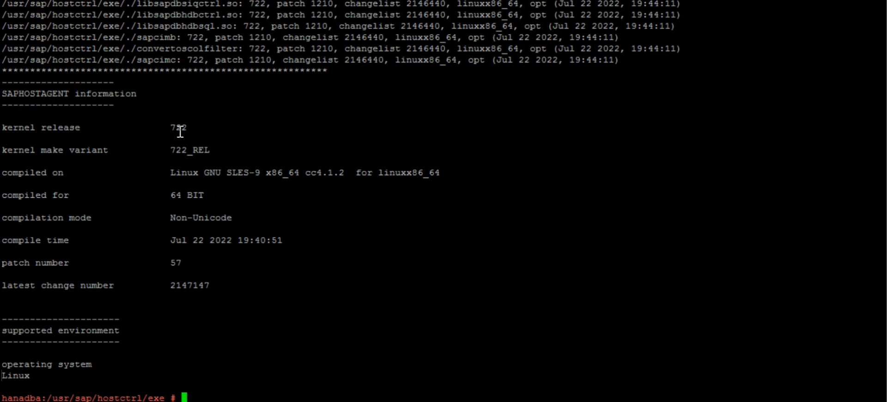
mouse_move(182, 196)
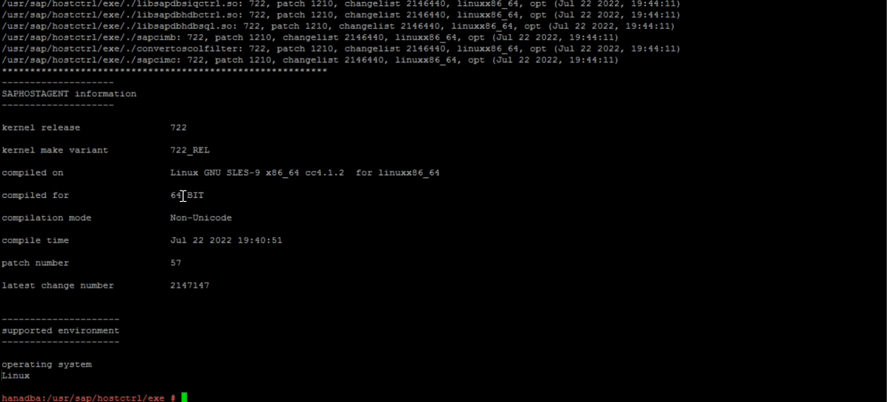
mouse_move(171, 218)
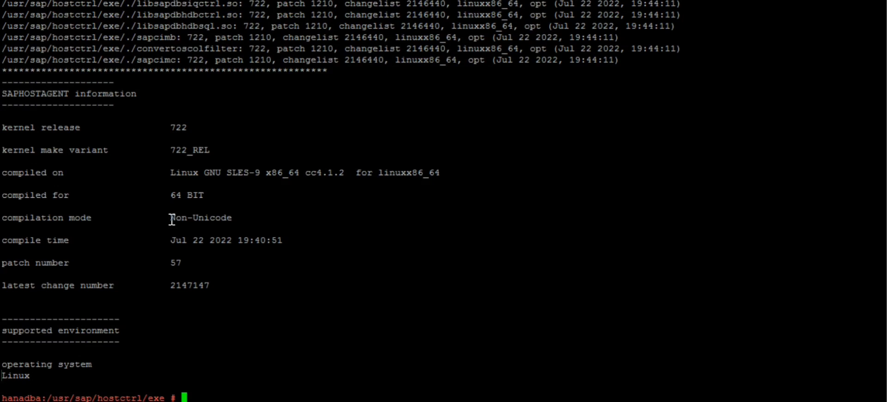
mouse_move(186, 269)
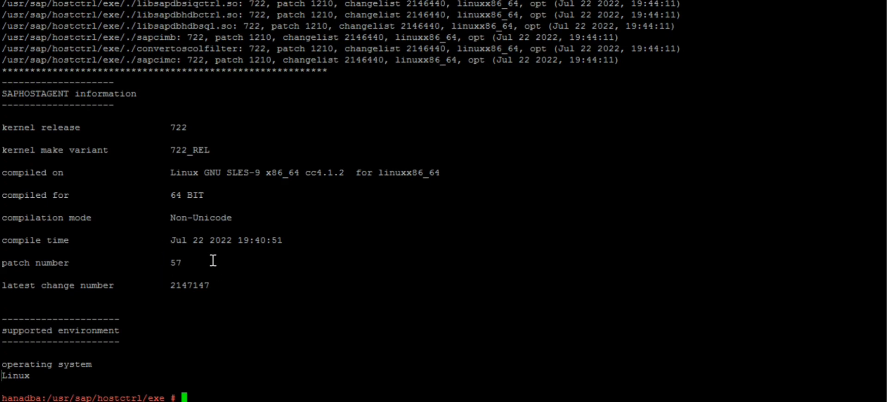
mouse_move(313, 227)
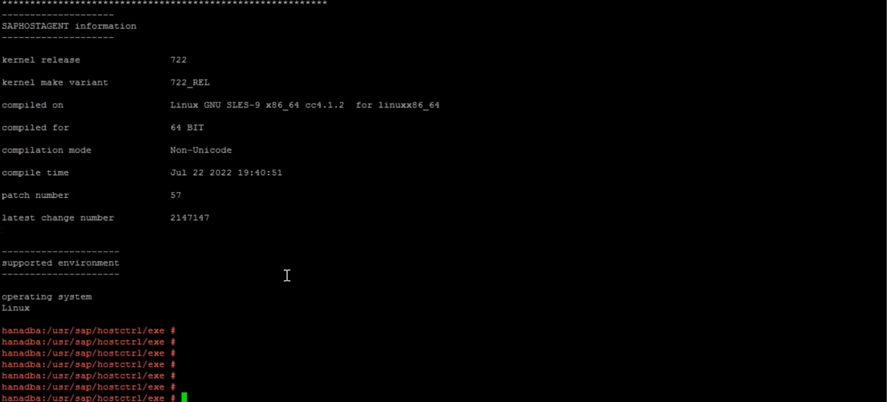
After confirming patch 57, change directory to /tmp
text(cd)
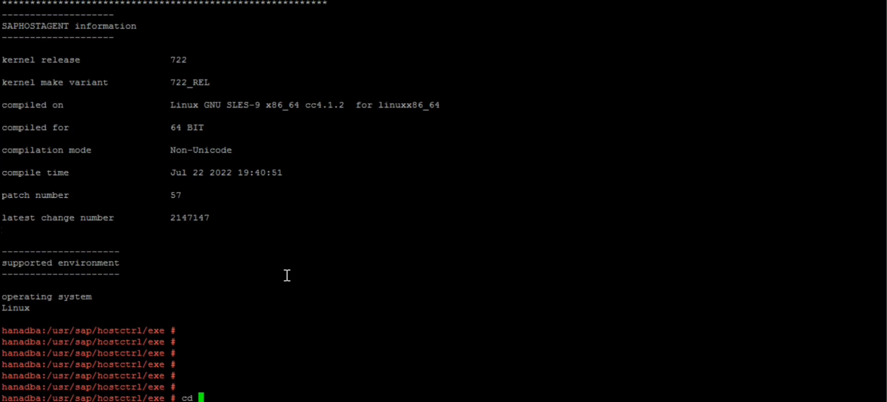
text(/tmp)
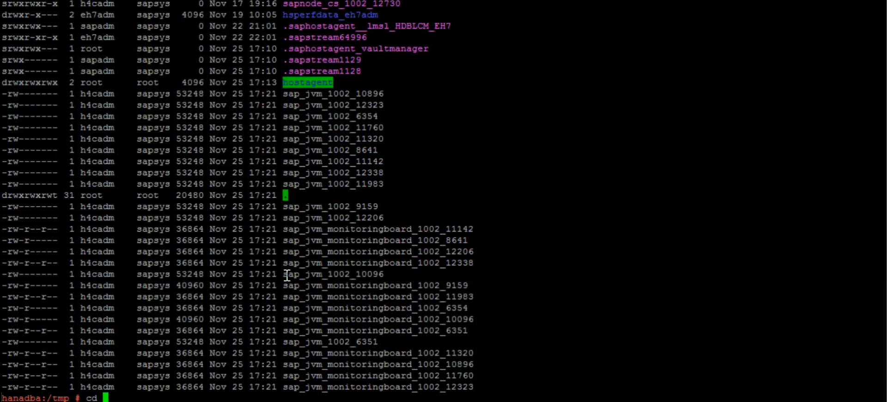
Copy the hostagent folder name, then change to /usr/sap/hostctrl/exe and list its files
double_click(308, 83)
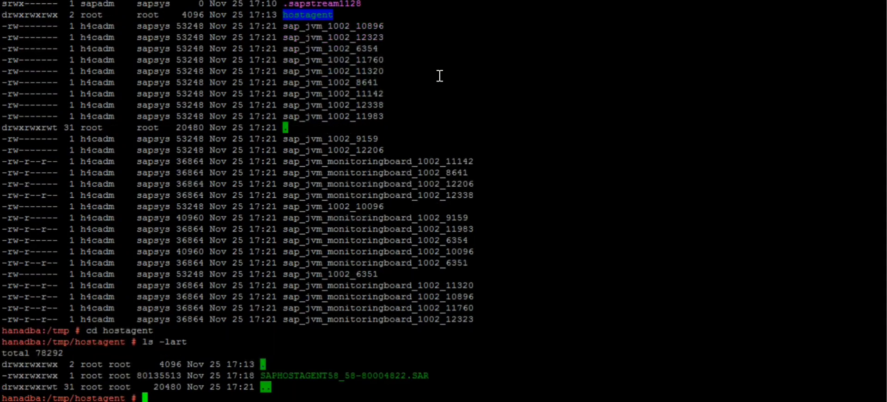
mouse_move(392, 376)
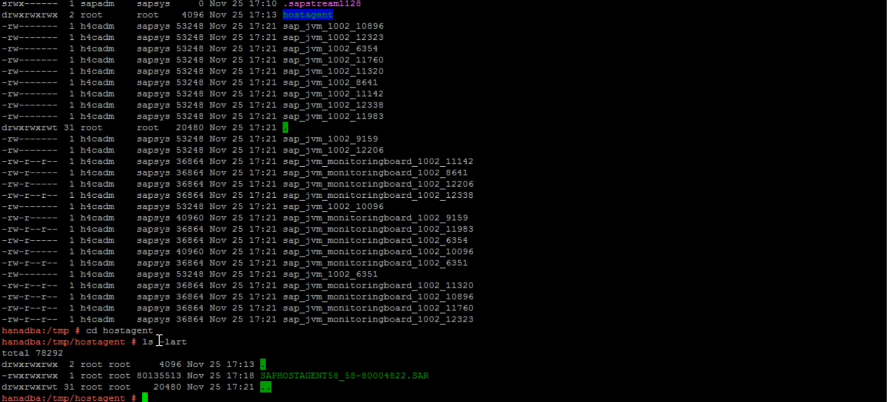
mouse_move(376, 368)
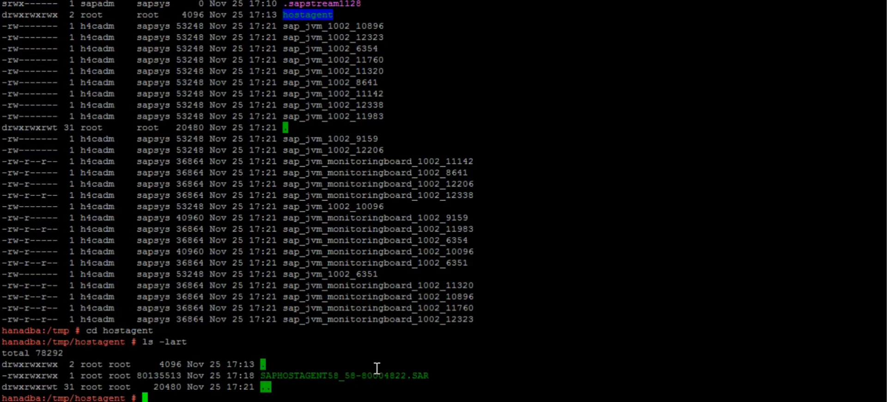
text(cd /)
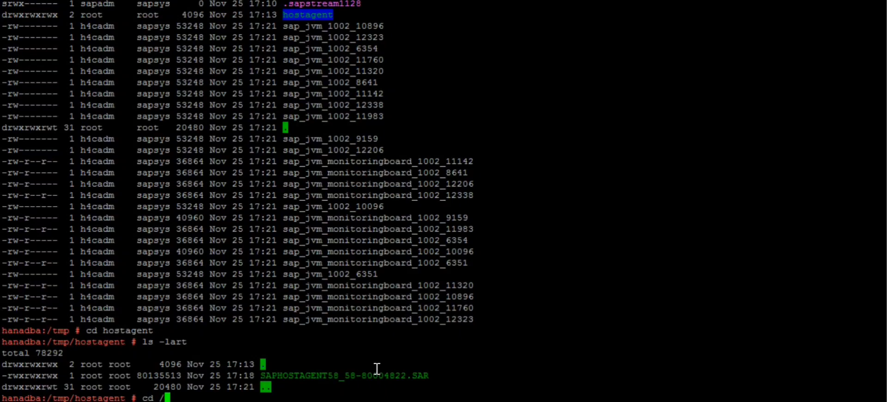
text(usr/sap/)
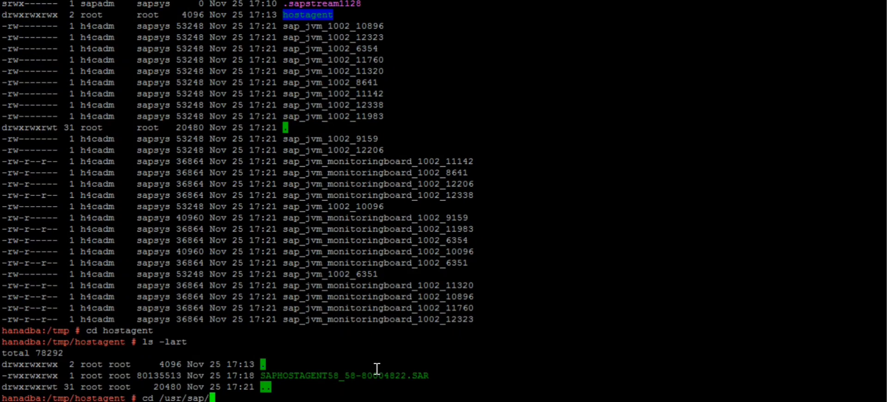
text(hostctrl/exe)
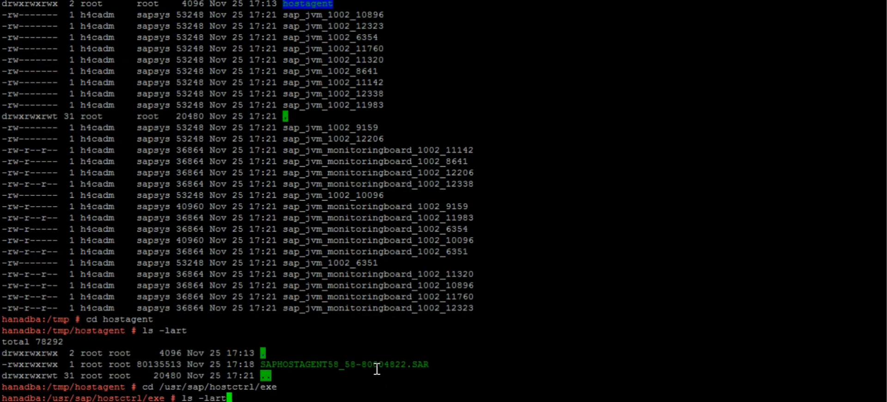
key(Return)
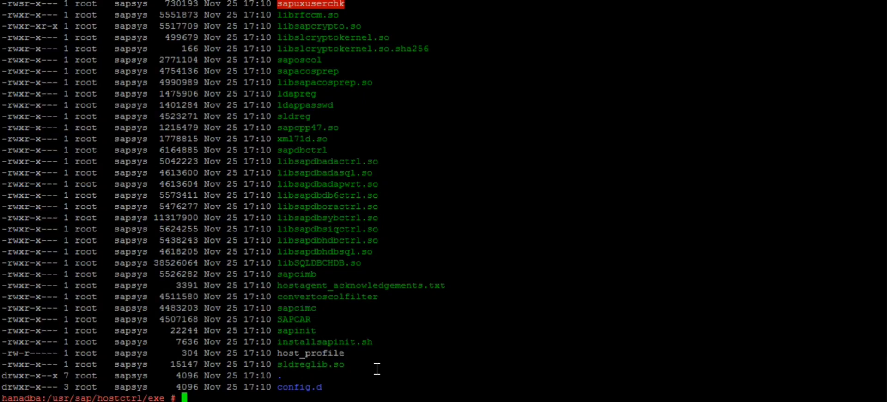
mouse_move(509, 333)
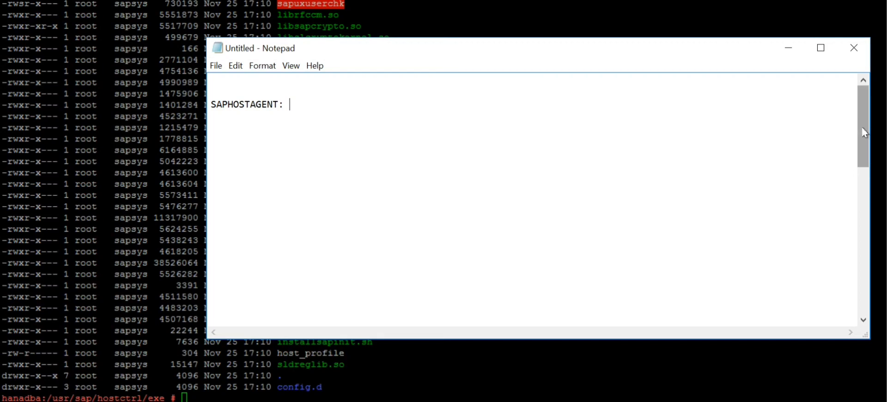
text(saphostexec -upgrade -archive /tmp/hostagent/SAPHOSTAGENT58_58-80004822)
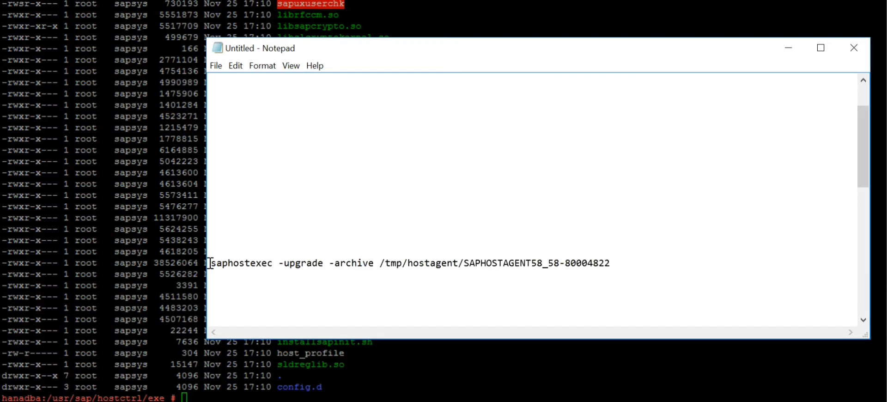
double_click(242, 264)
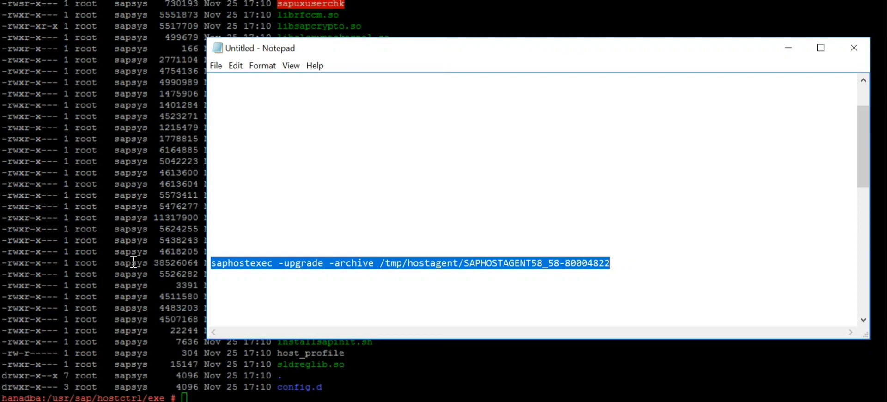
click(853, 48)
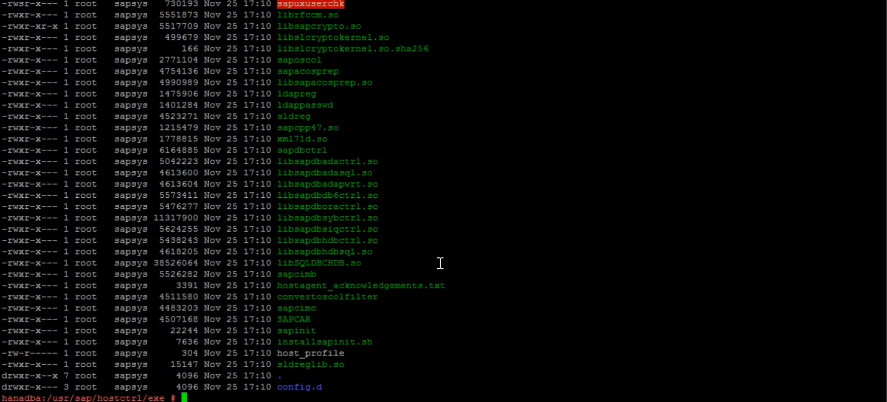
Run ./saphostexec -upgrade -archive, then rerun it with .SAR appended to fix the path
text(saphostexec -upgrade -archive /tmp/hostagent/SAPHOSTAGENT58 58-80004822)
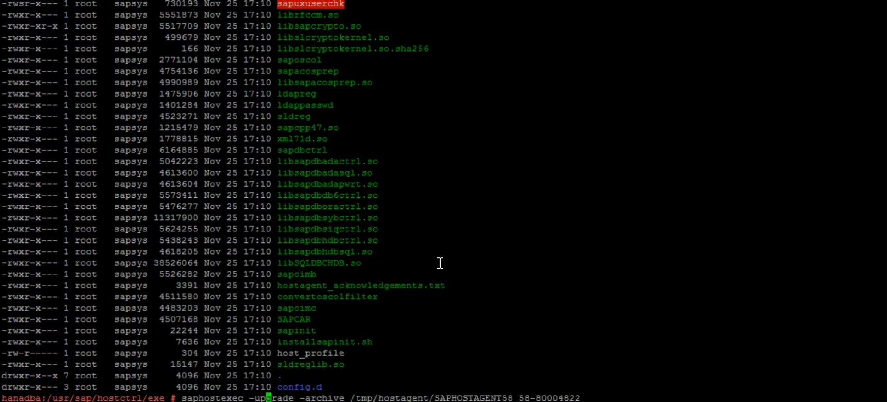
text(./)
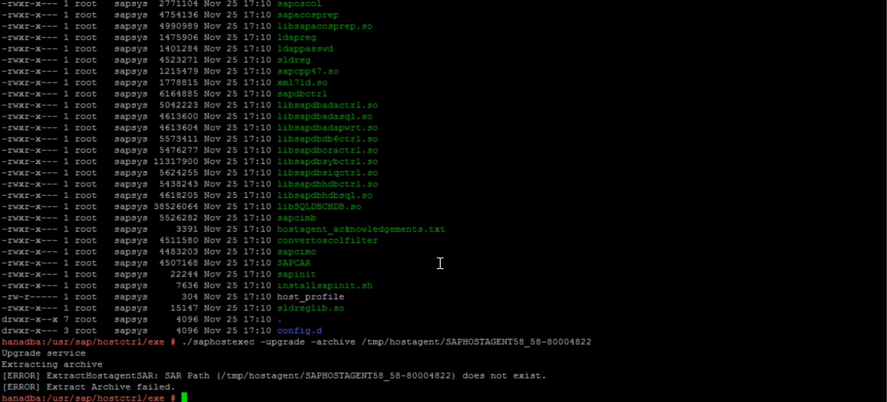
mouse_move(150, 360)
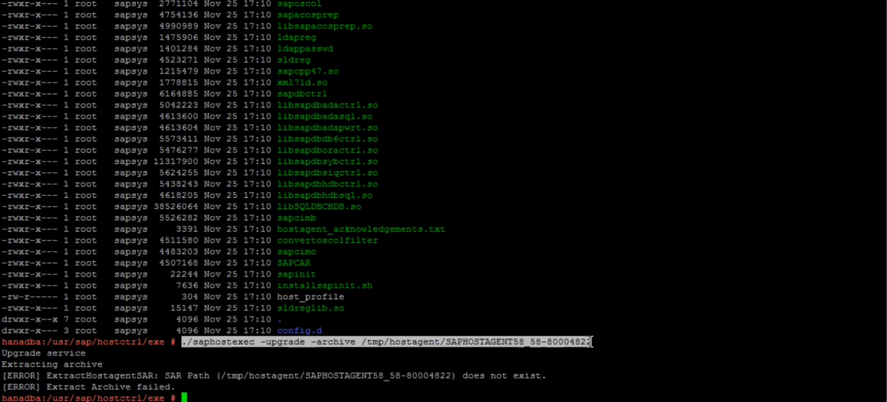
key(Up)
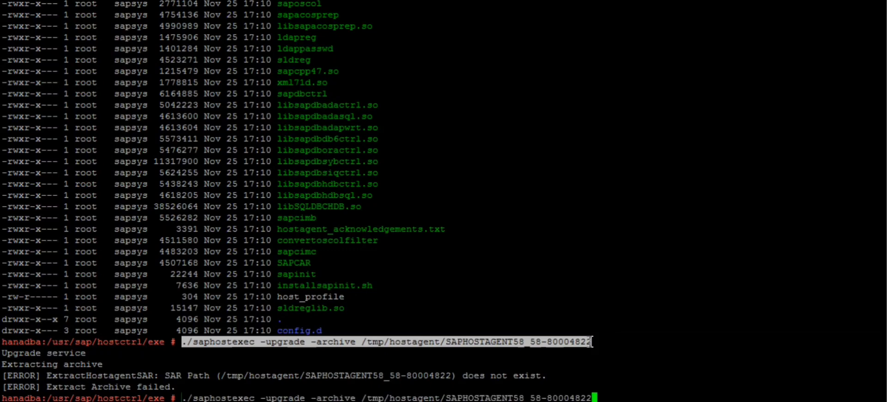
text(.SAR)
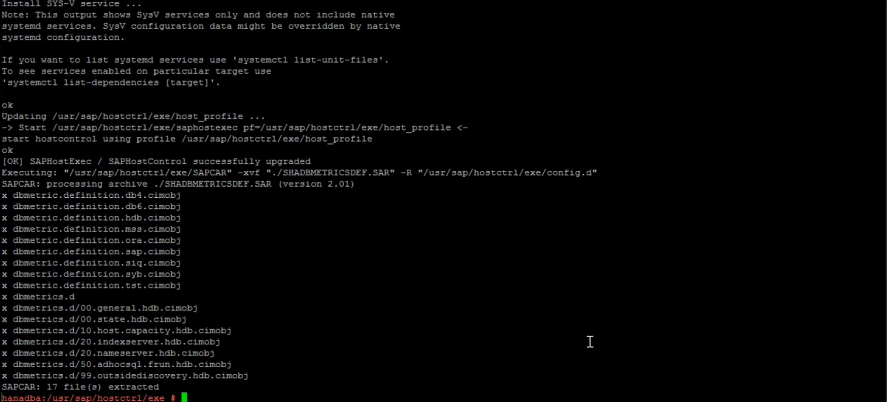
Run ./saphostexec -ver to show release 722 at patch 58
text(./)
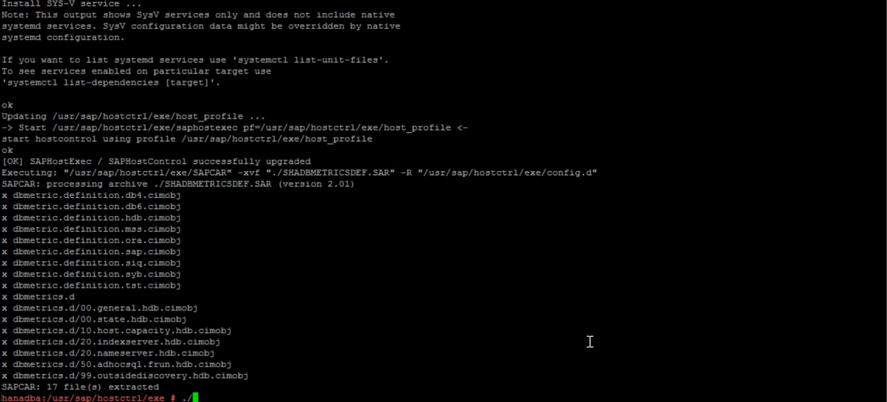
text(saphoste)
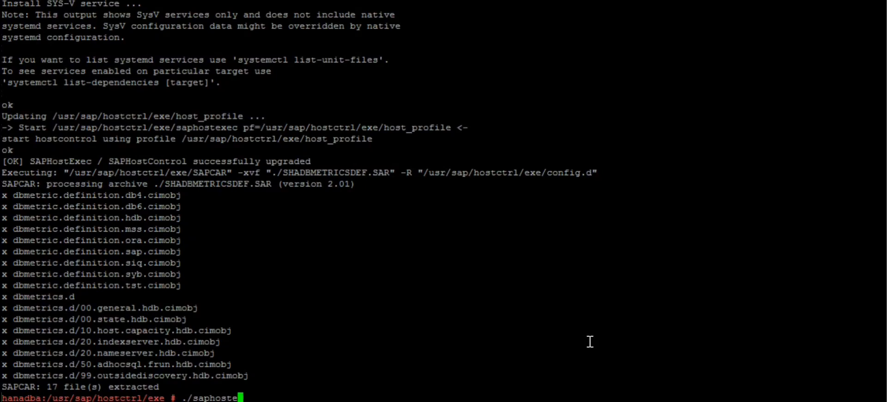
text(xec -ver)
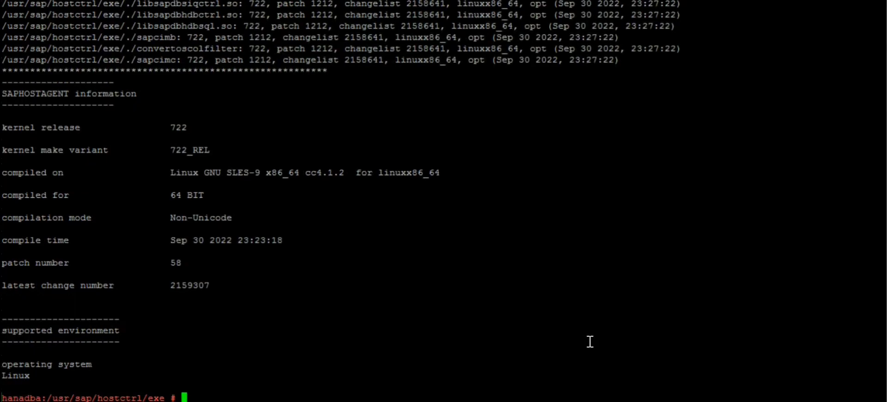
mouse_move(195, 240)
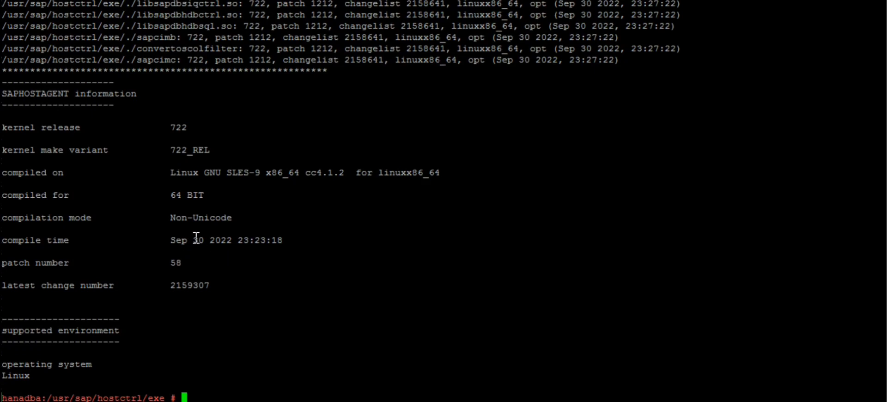
mouse_move(173, 264)
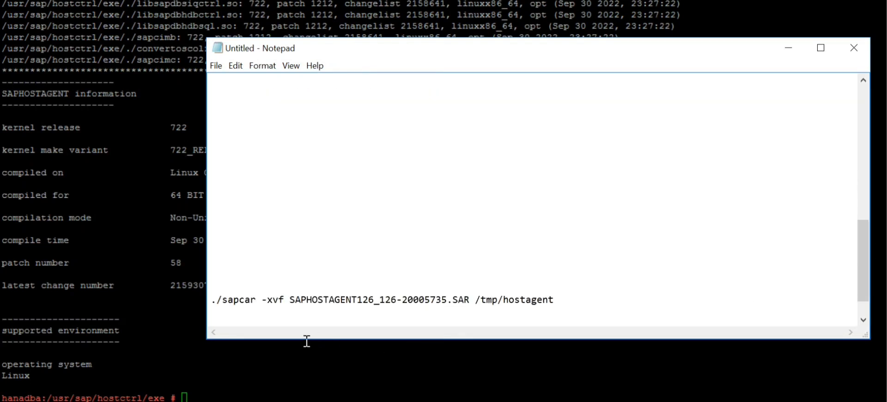
Add ./saphostexec -upgrade, SIDADM and hostexecstart -upgrade /tmp/hostagent/ lines to the notes
text(./saphostexec -upgrade)
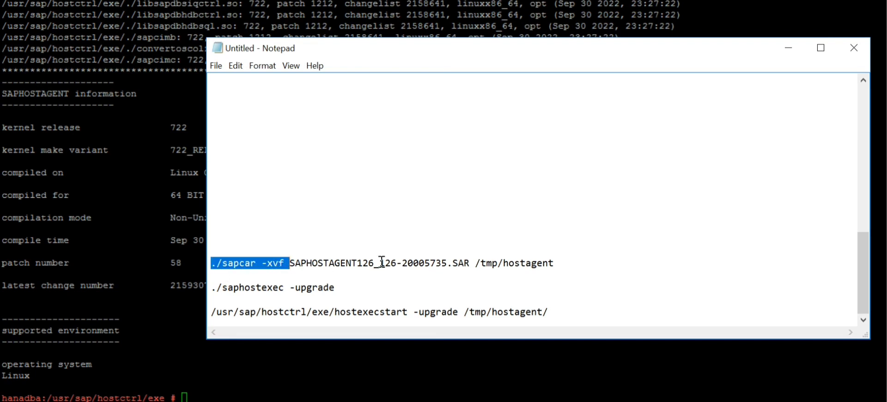
click(576, 263)
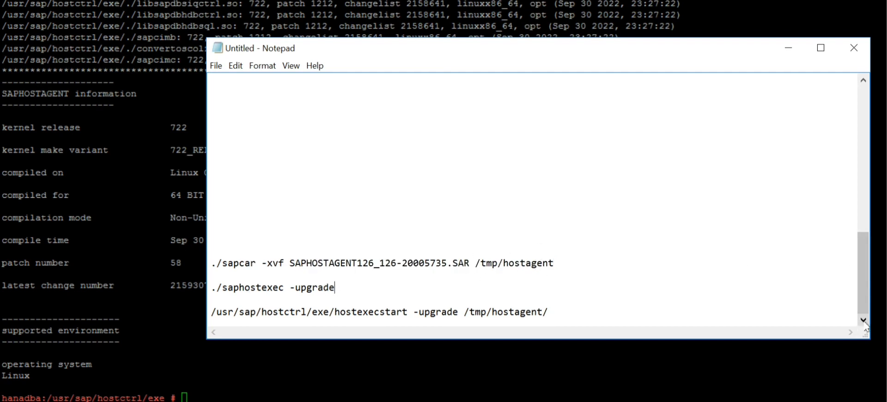
mouse_move(672, 307)
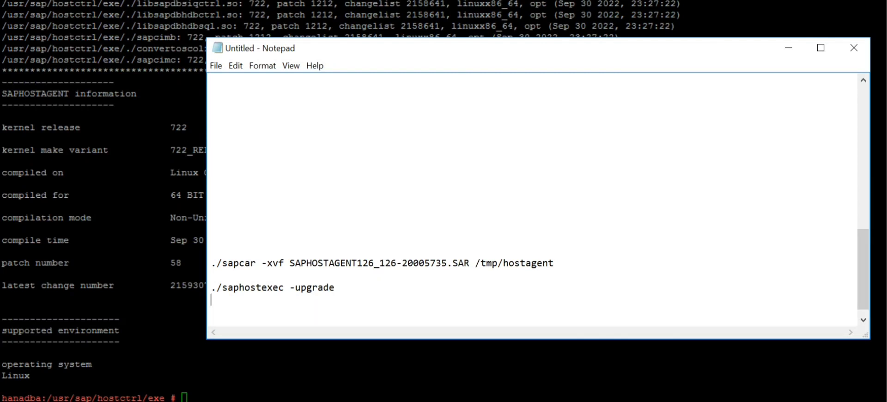
text(SIDADM)
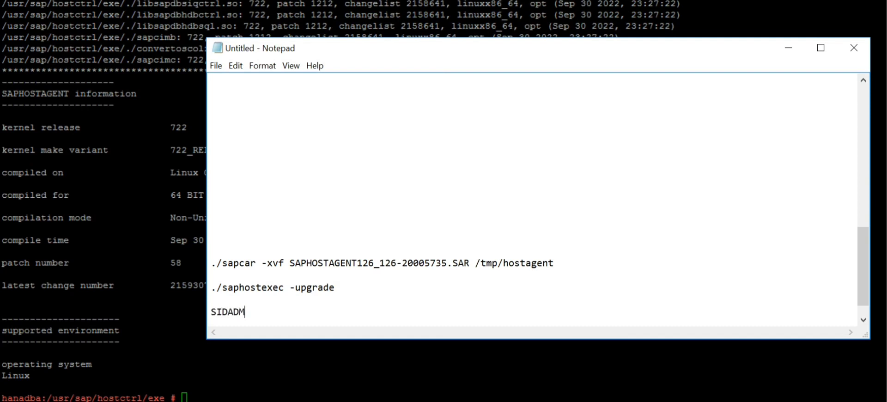
text(/usr/sap/hostctrl/exe/hostexecstart -upgrade /tmp/hostagent/)
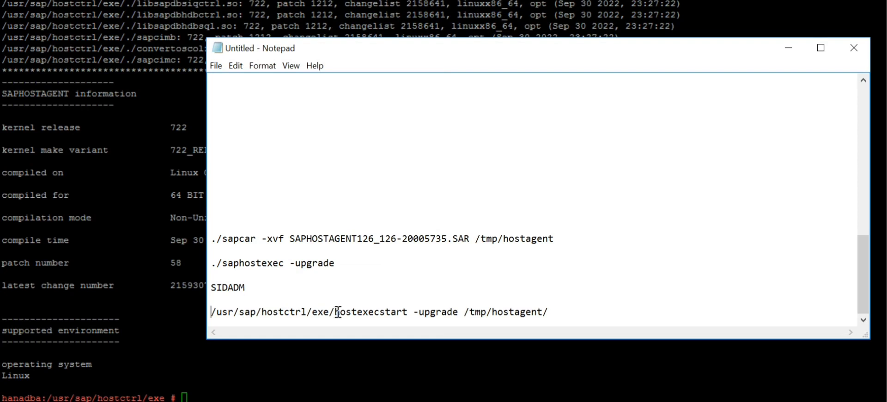
double_click(353, 312)
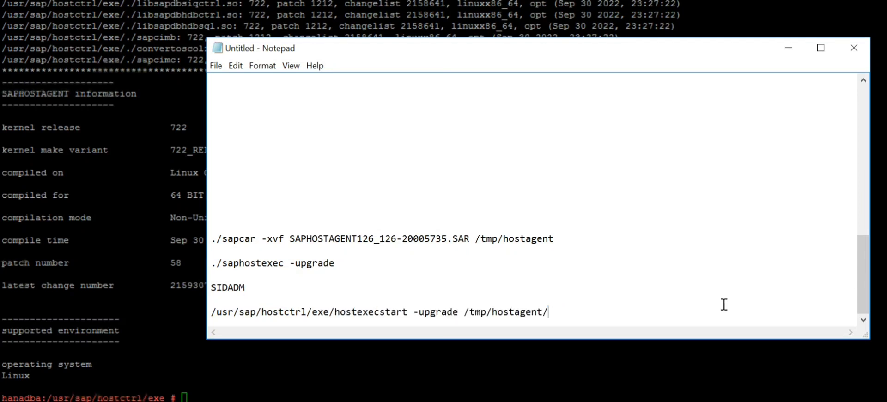
mouse_move(649, 288)
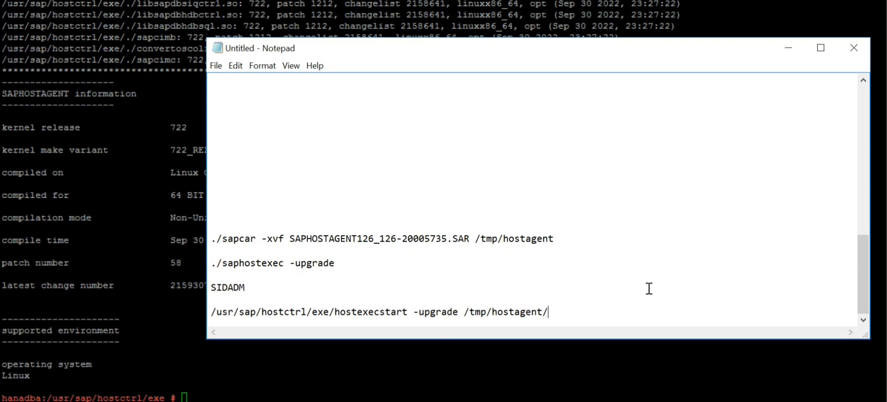
mouse_move(454, 231)
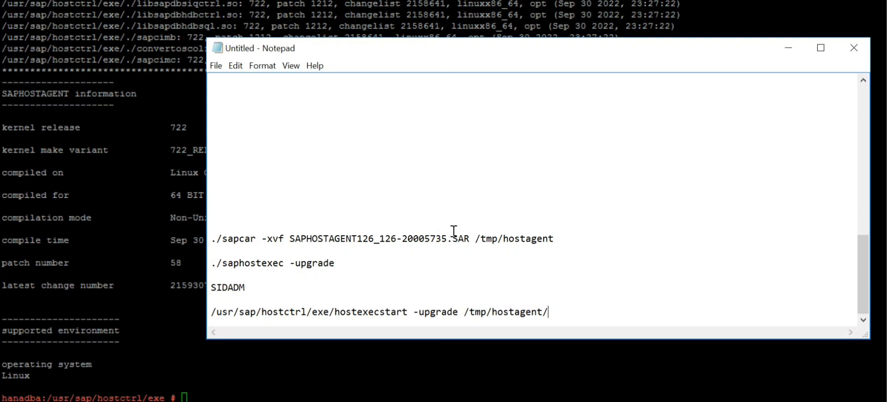
mouse_move(525, 232)
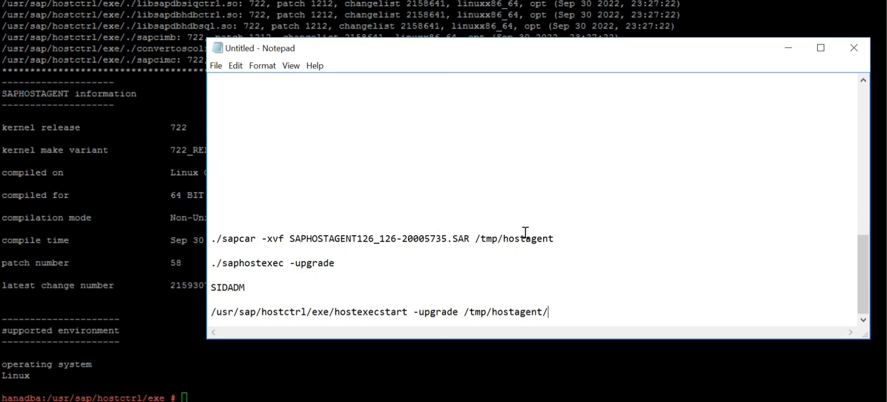